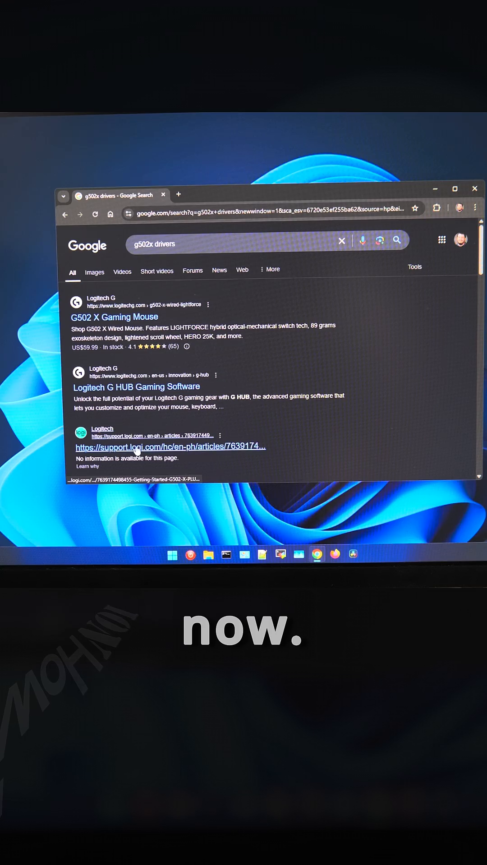
- Reach the Logitech Support Gaming category from a search result via the Software menu's Support link
click(114, 316)
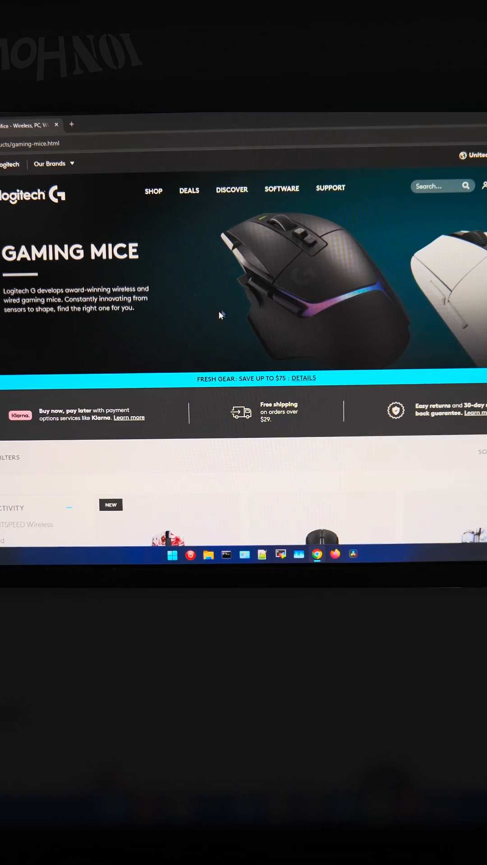
click(190, 189)
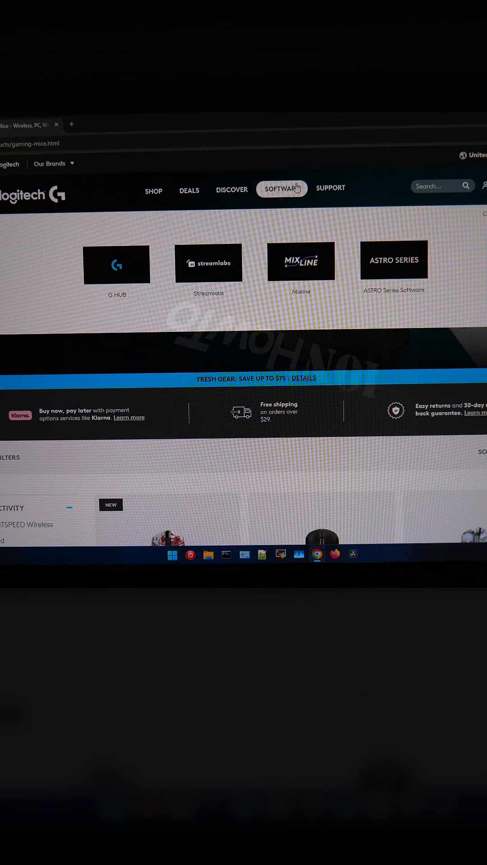
click(330, 188)
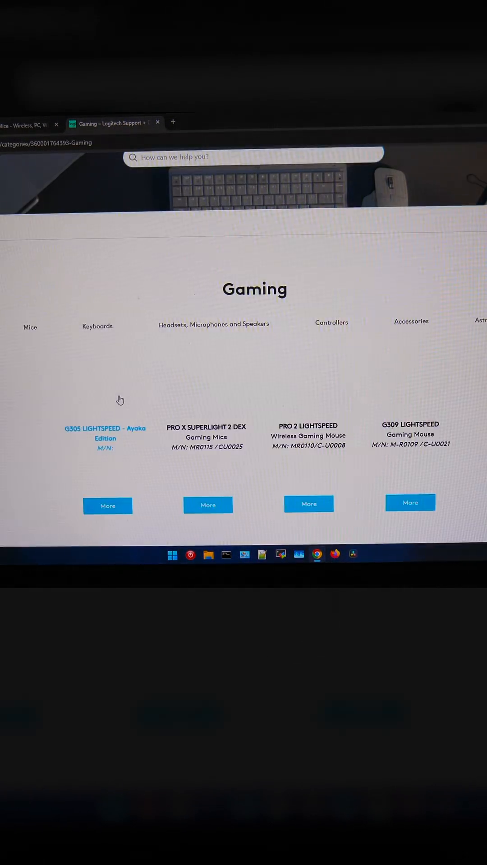
- Show the G502 X Gaming Mouse Downloads section and review the G HUB release notes
scroll(down, 3)
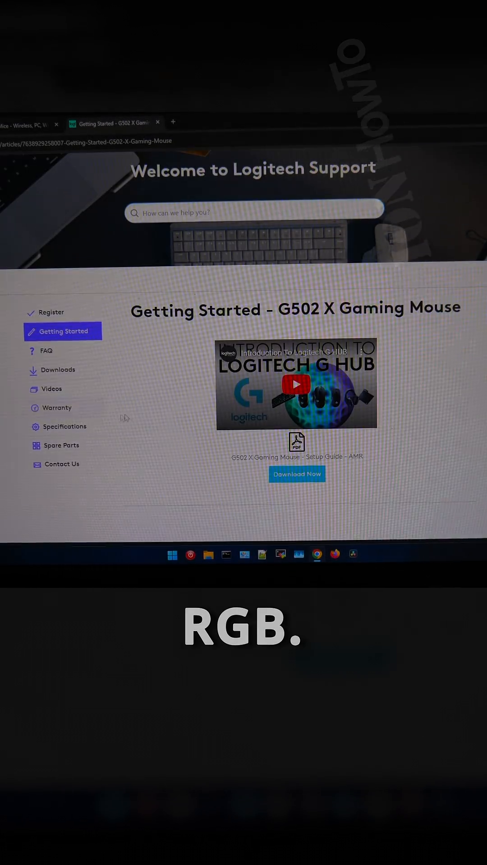
click(63, 370)
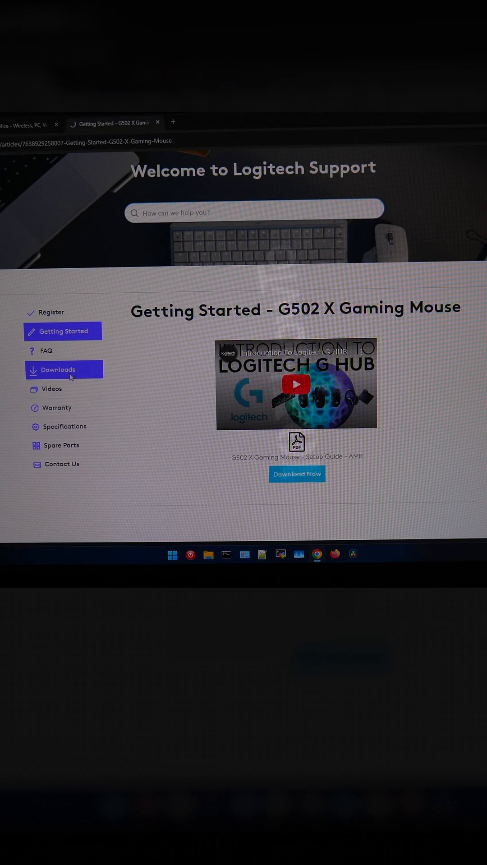
click(58, 369)
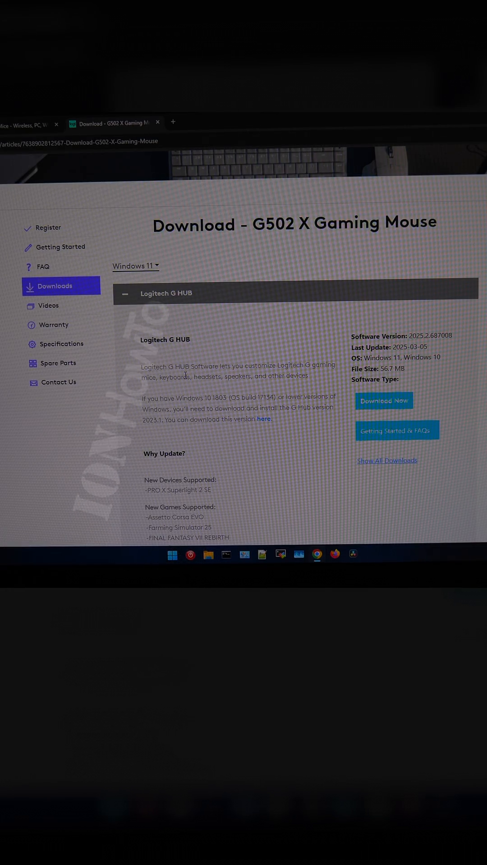
scroll(down, 3)
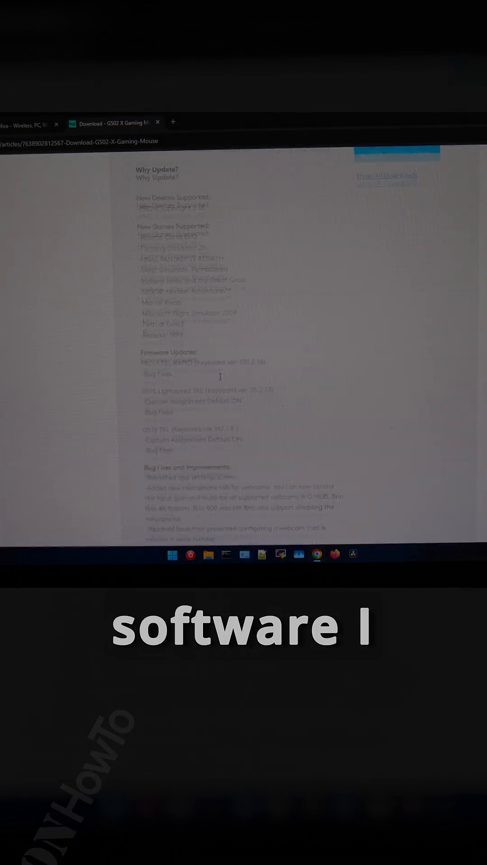
scroll(up, 3)
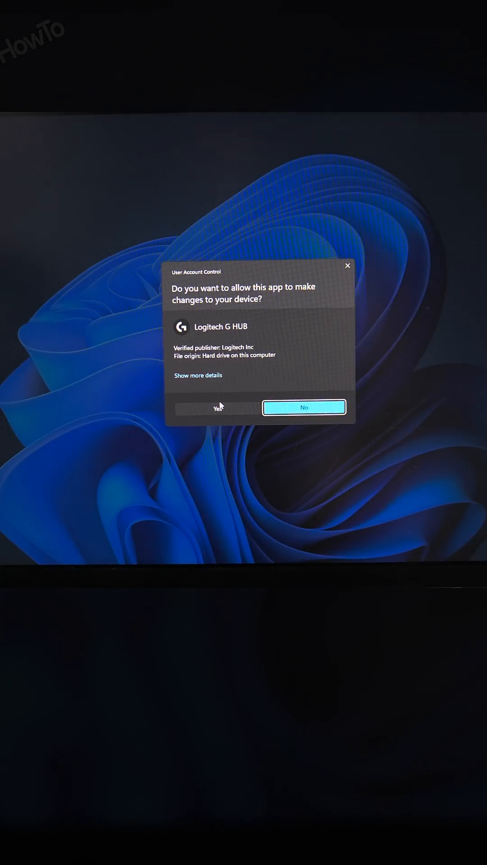
- Grant Logitech G HUB User Account Control permission so installation completes
click(303, 406)
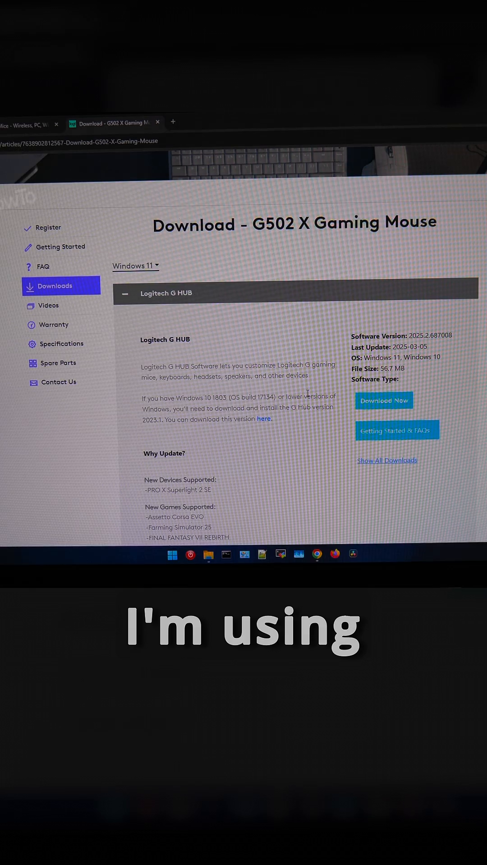
click(384, 400)
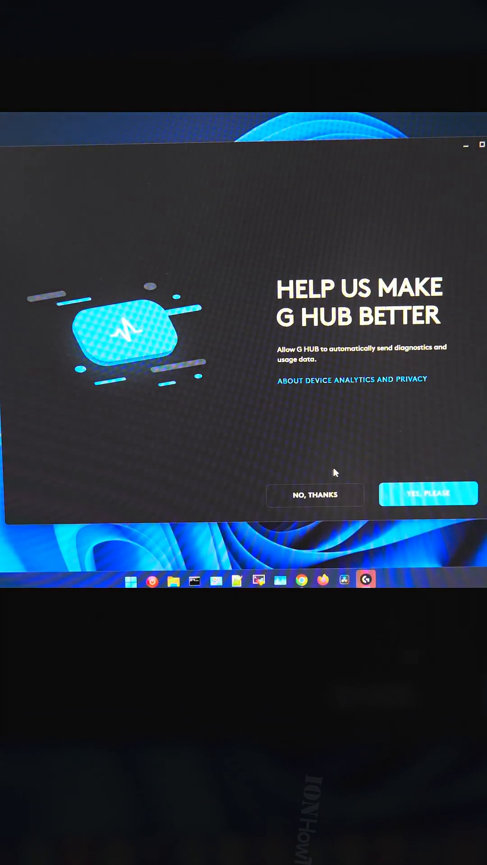
- Answer the diagnostics prompt and advance the feature tour through Assignments and LIGHTSYNC to the community screen
click(315, 494)
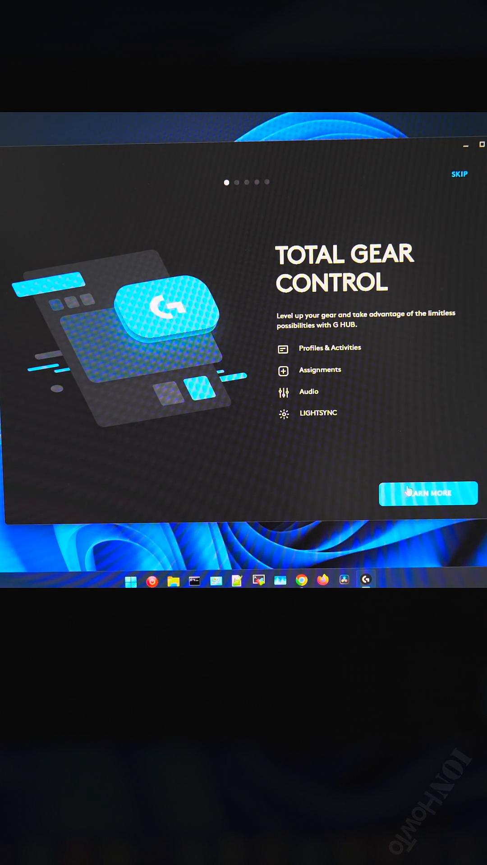
click(428, 493)
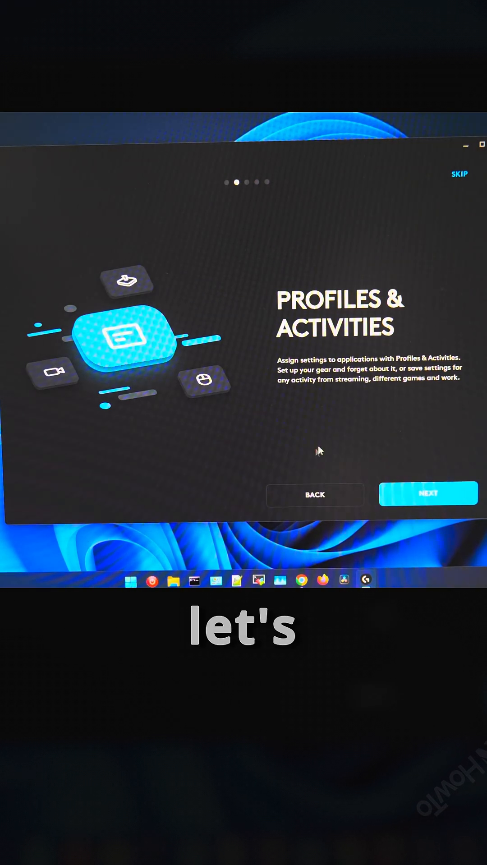
click(427, 493)
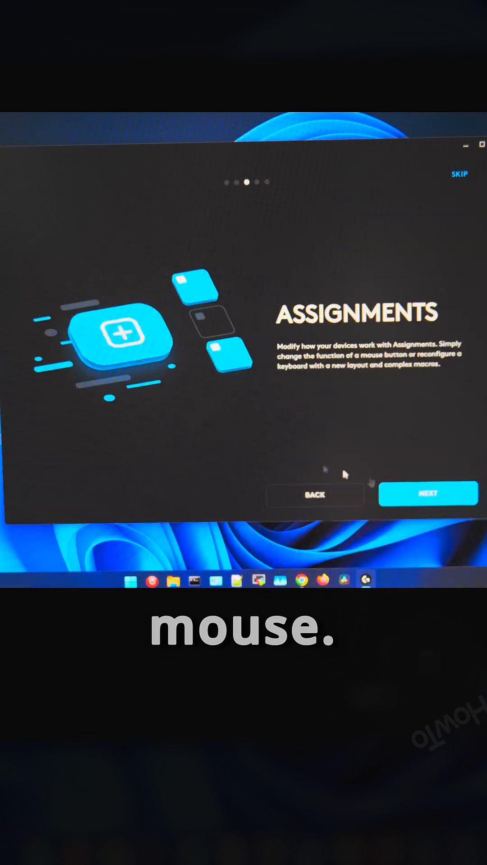
click(428, 493)
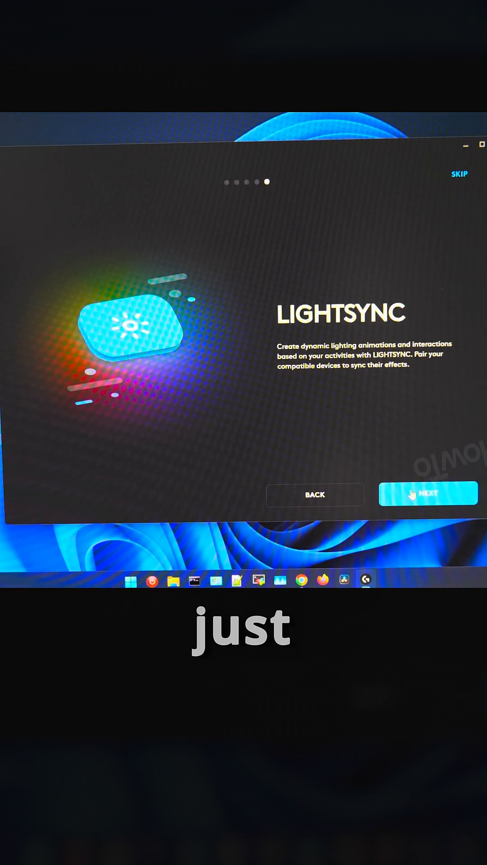
click(428, 493)
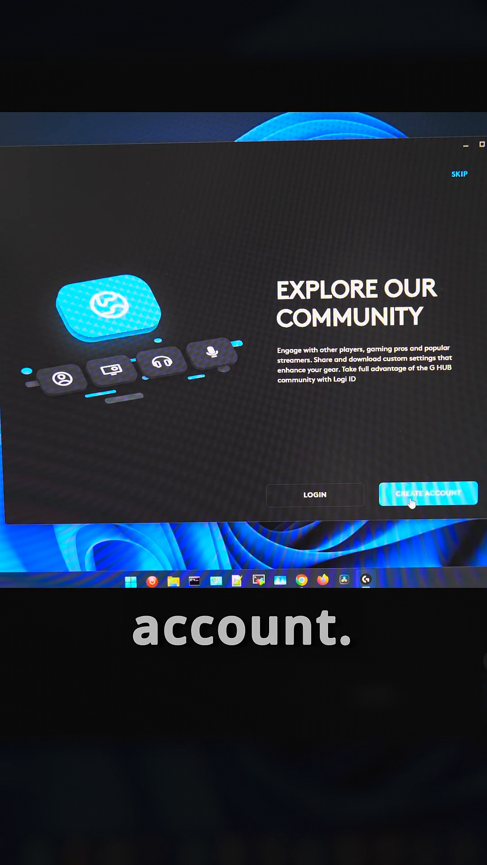